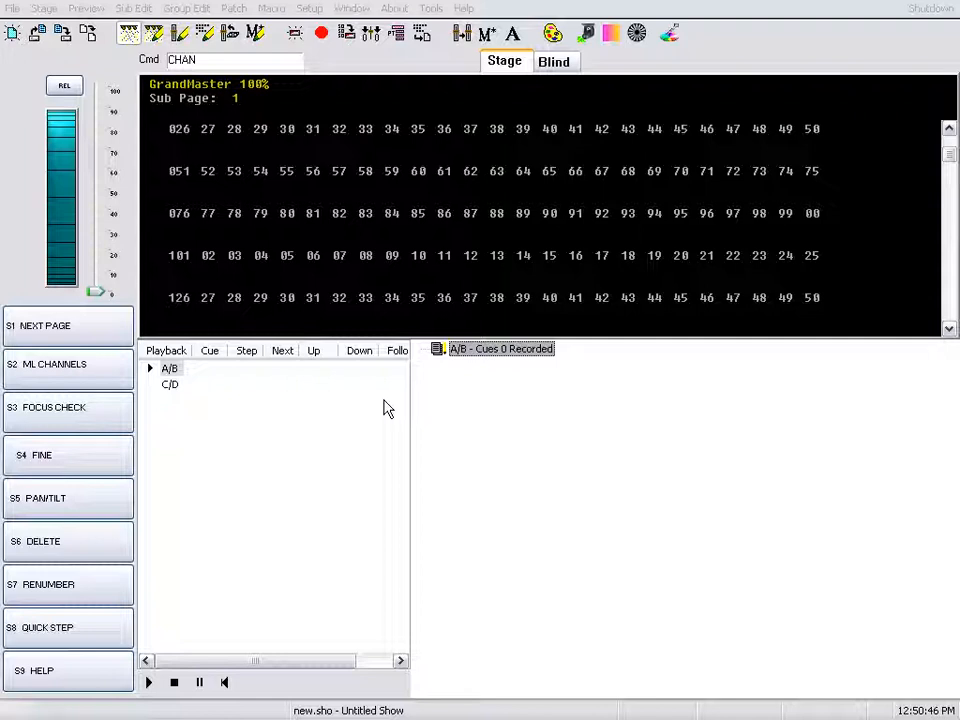
mouse_move(382, 408)
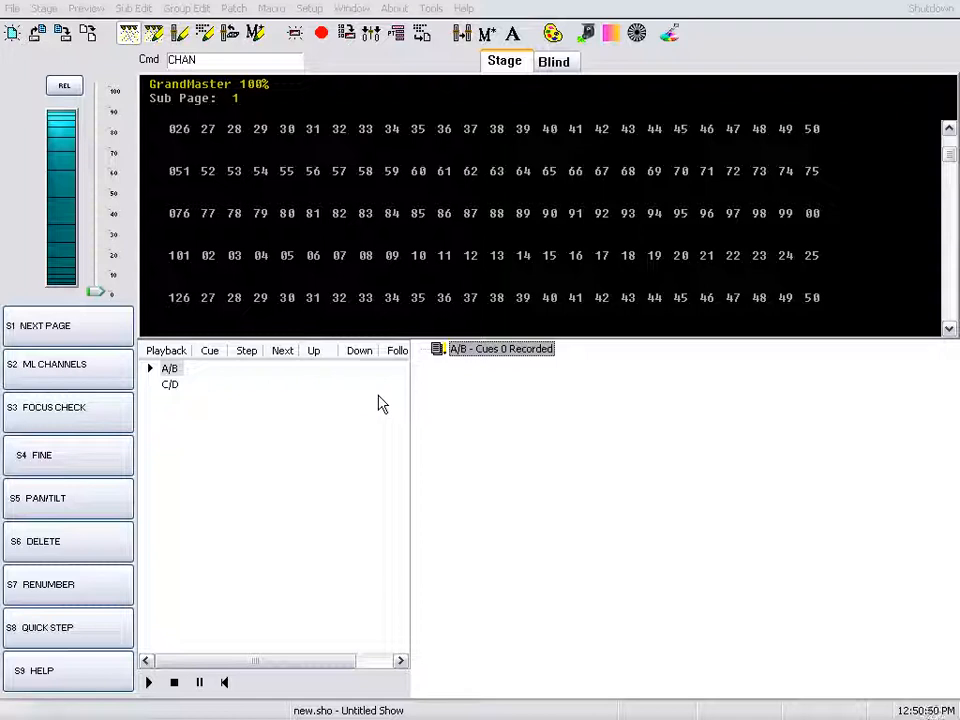
mouse_move(324, 300)
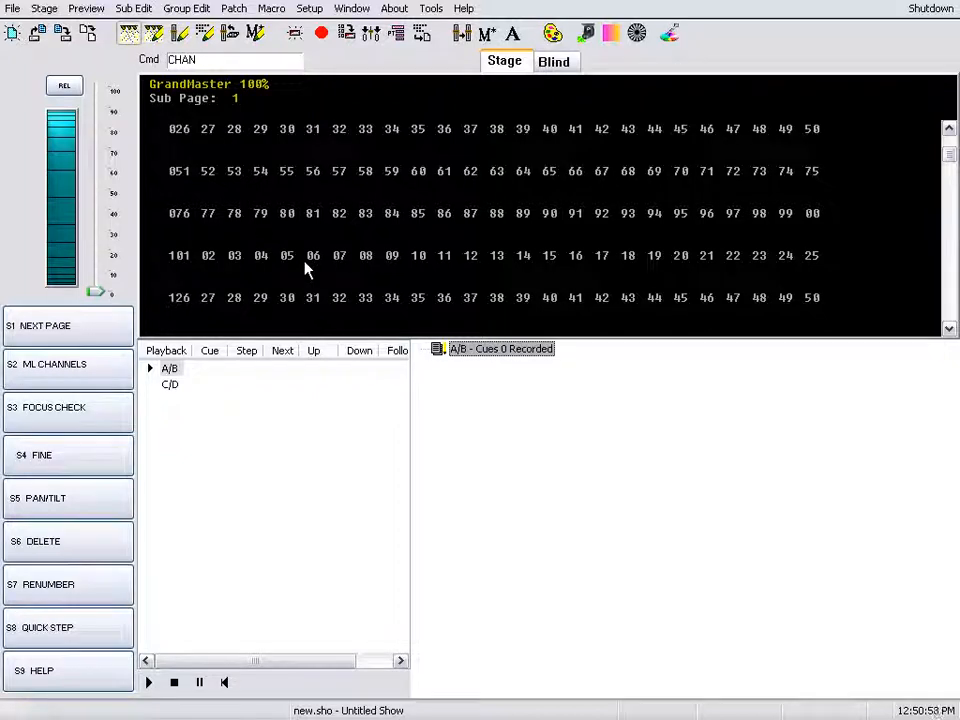
Record Submaster 1 from the Console Keyboard via Tools, using Record, Sub, 1, Enter.
click(430, 8)
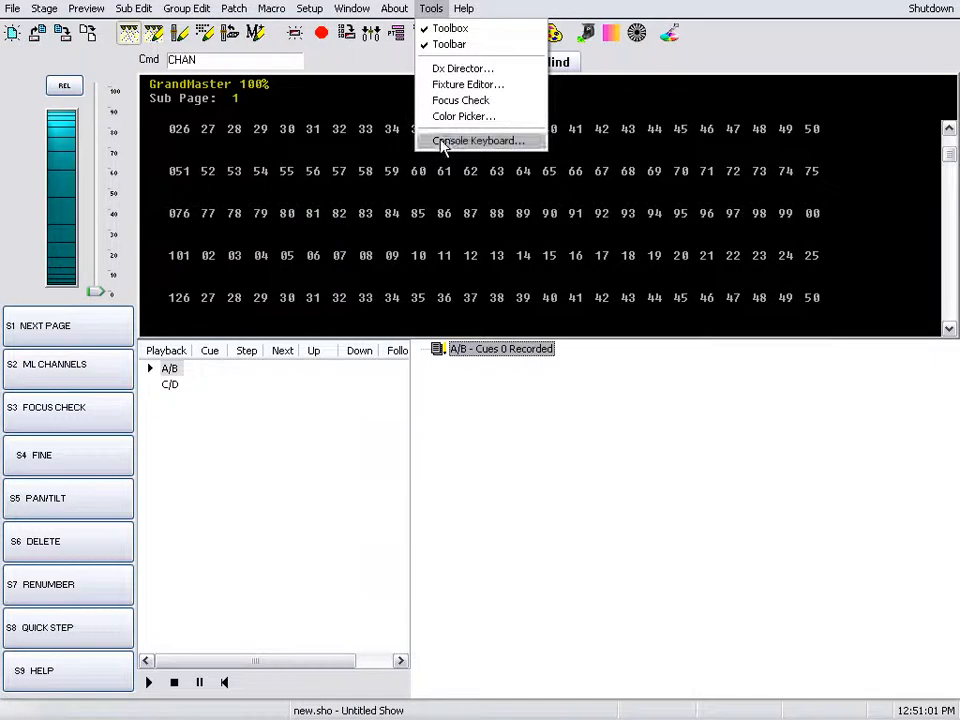
click(476, 140)
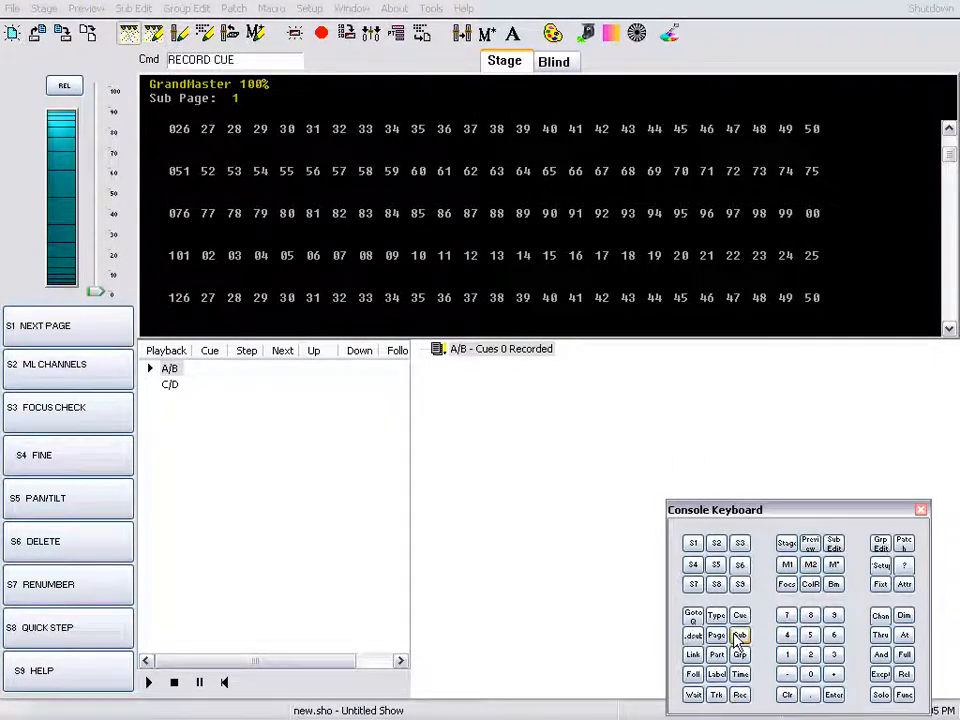
click(740, 636)
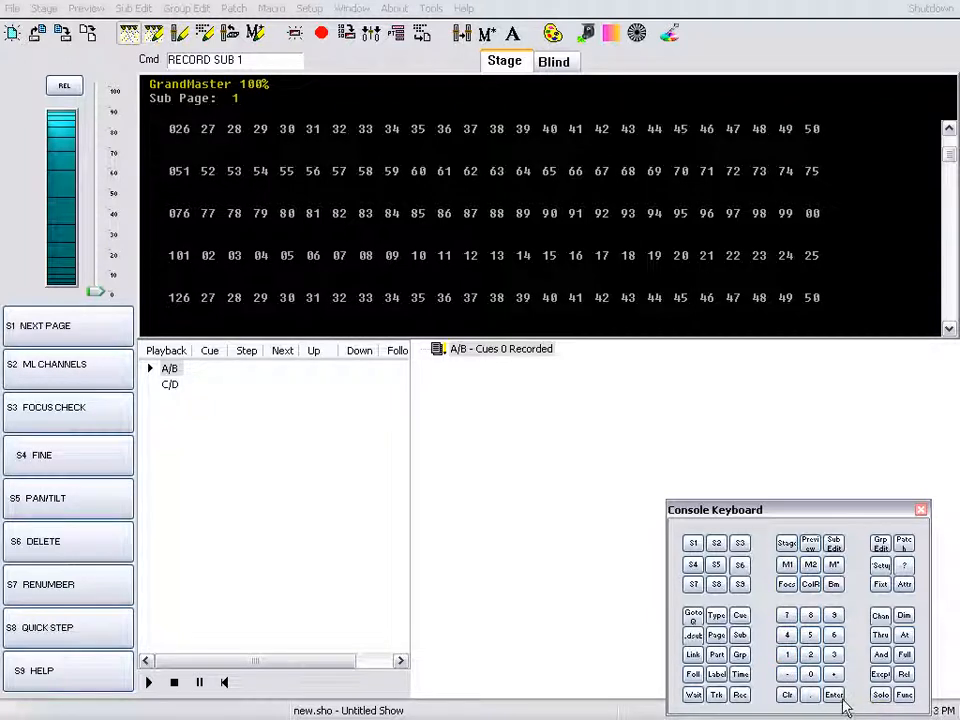
click(832, 694)
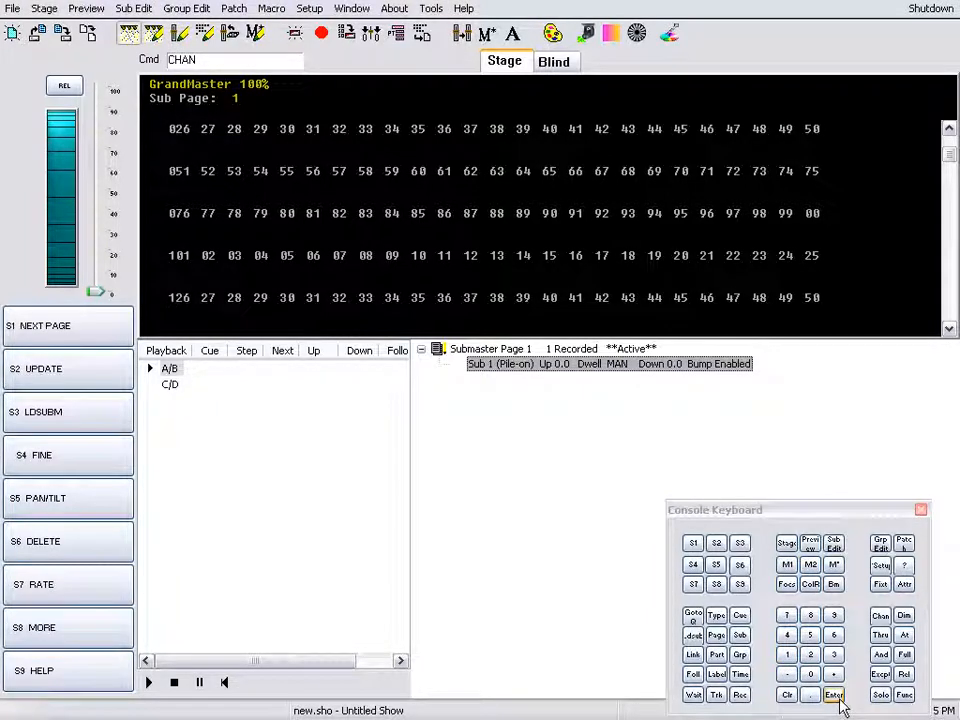